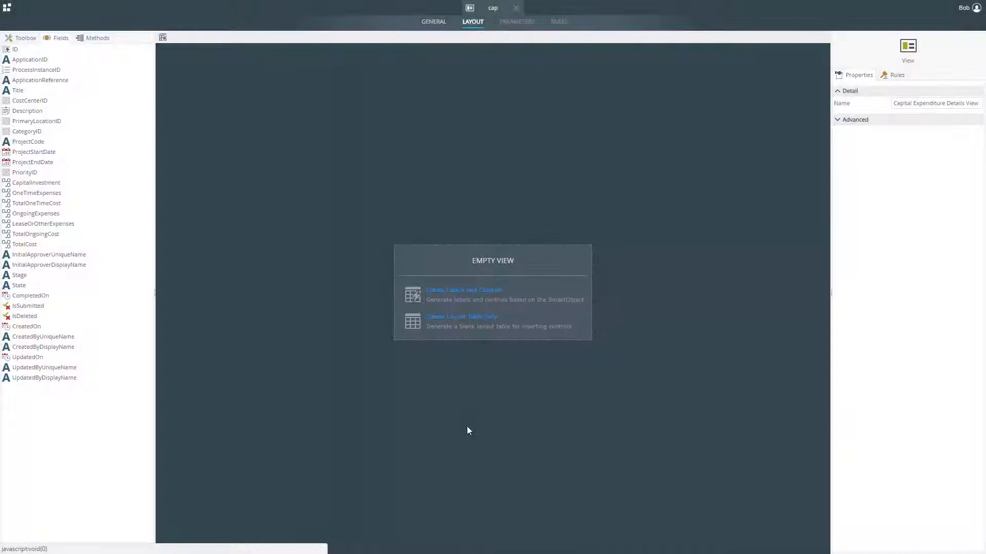
# Add a blank layout table of 4 columns and 10 rows to the empty Details View.
pyautogui.click(461, 316)
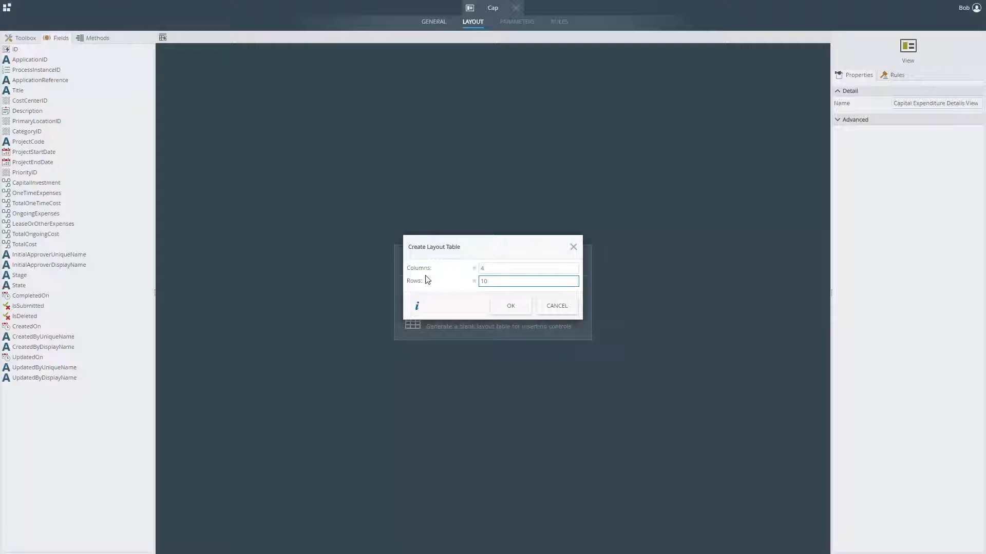
pyautogui.click(510, 305)
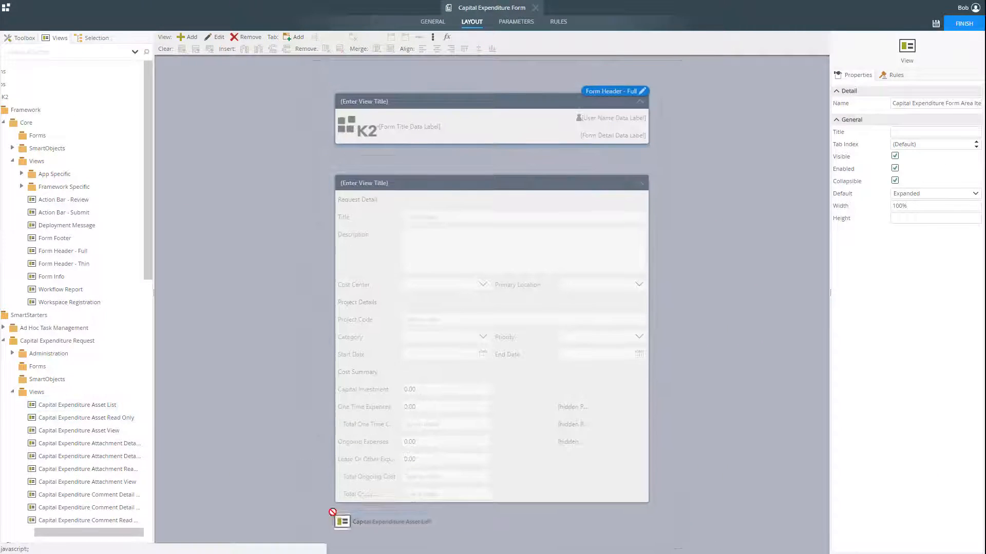
# Scroll down the form to reach the Rules area for the new rule.
pyautogui.scroll(-3)
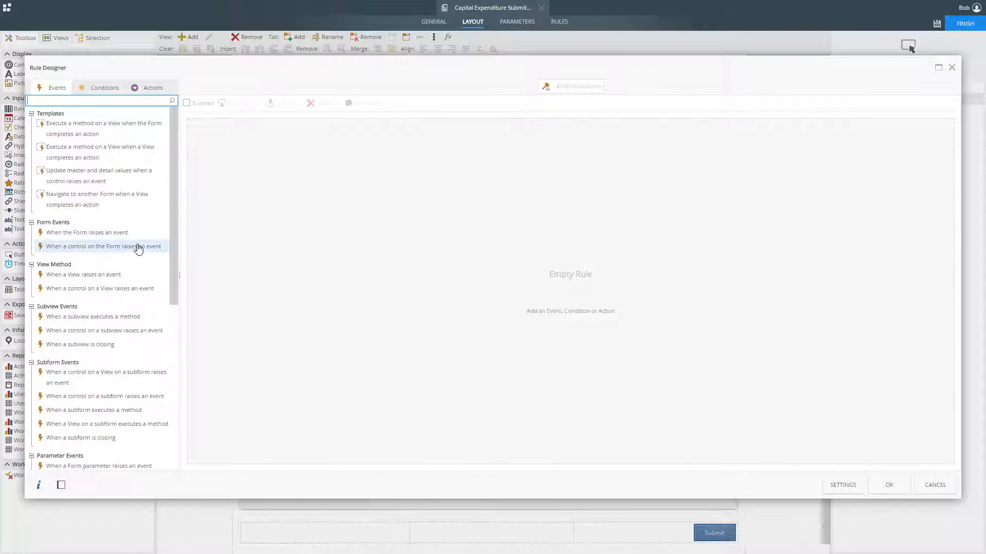
# Trigger the rule on the Submit Button event and move on to its conditions.
pyautogui.click(103, 245)
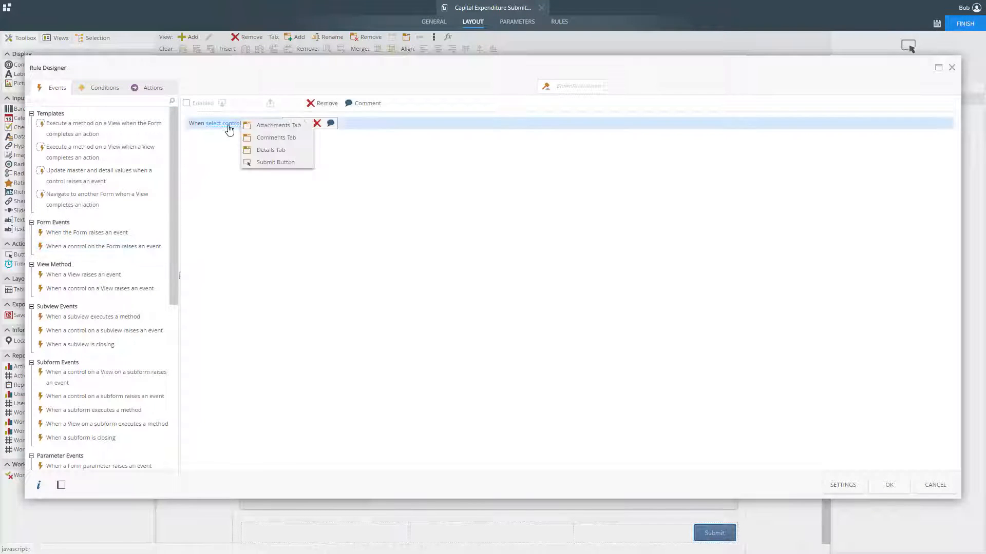
pyautogui.click(275, 163)
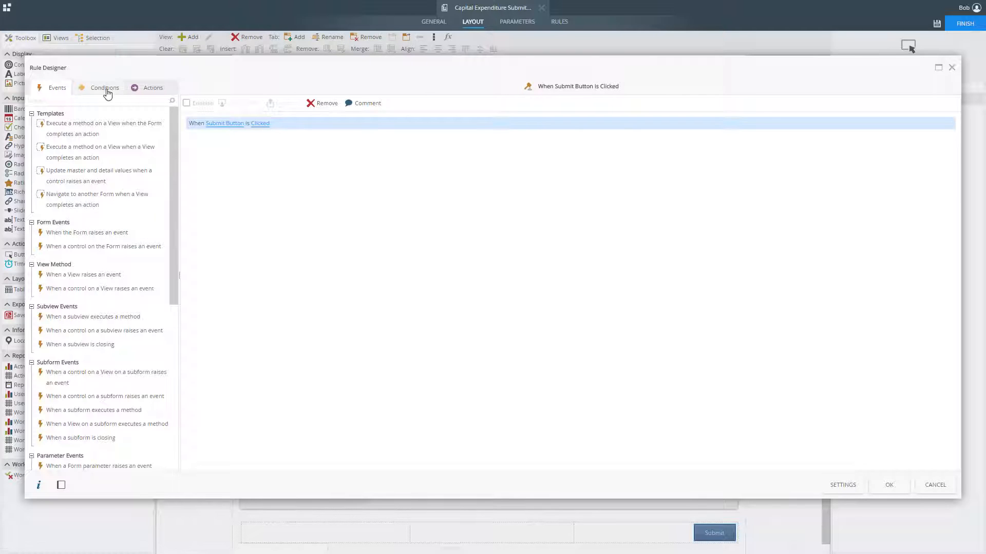
pyautogui.click(104, 87)
pyautogui.write('passes')
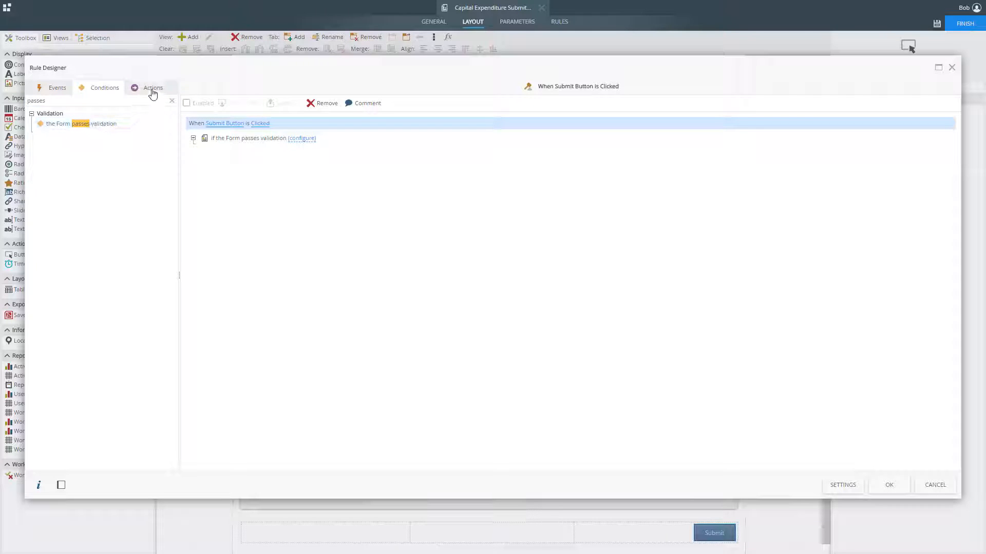
# Add Create view-method actions on Capital Expenditure Detail View and Comment View.
pyautogui.click(153, 87)
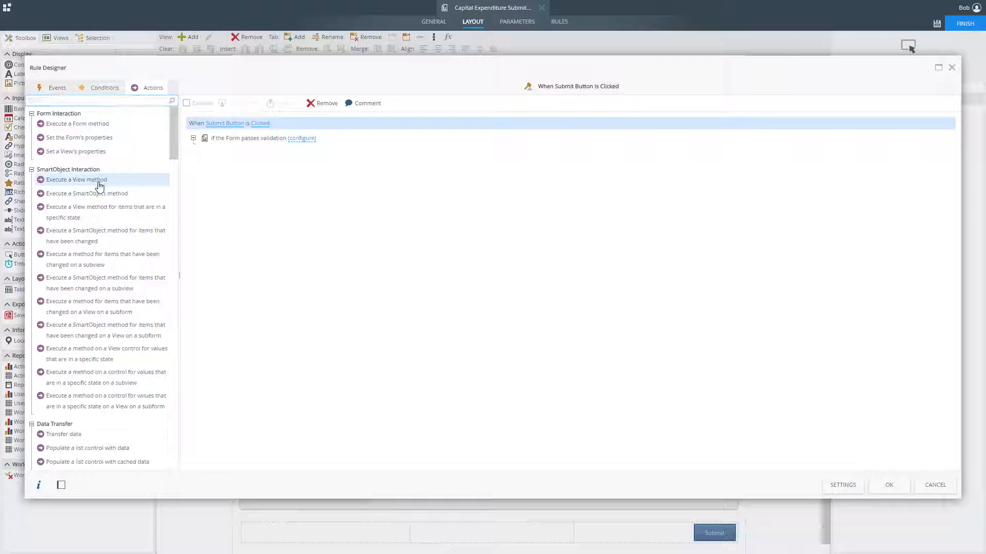
pyautogui.doubleClick(76, 179)
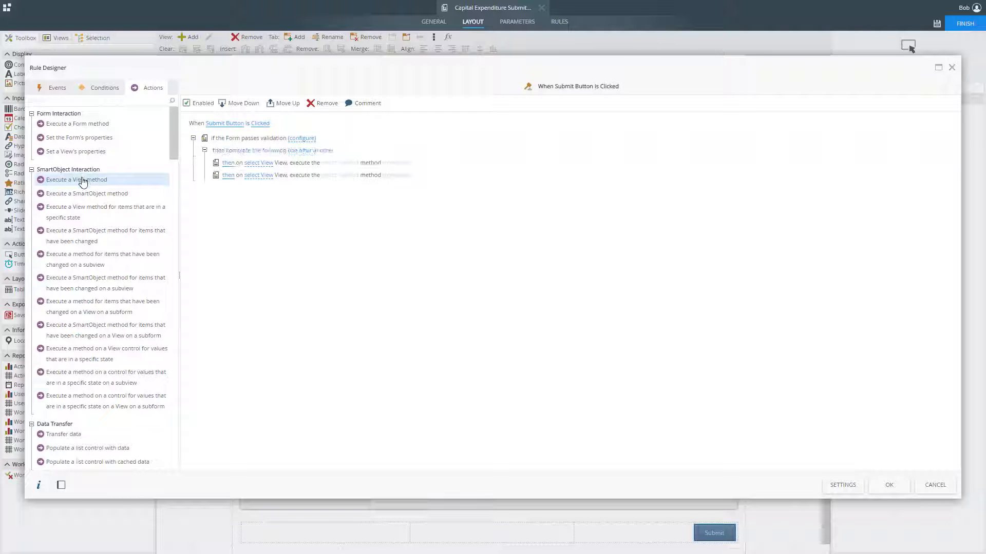
pyautogui.click(257, 162)
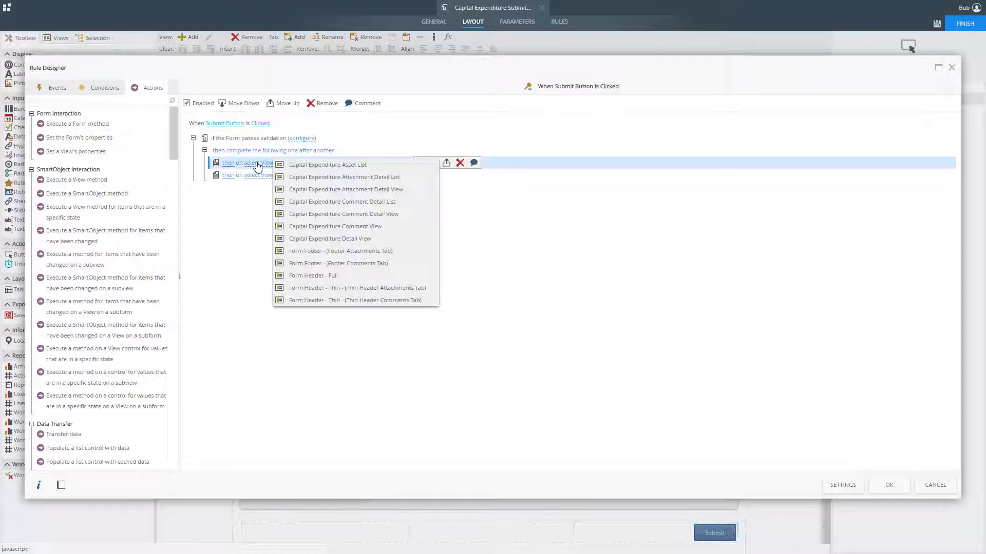
pyautogui.click(329, 238)
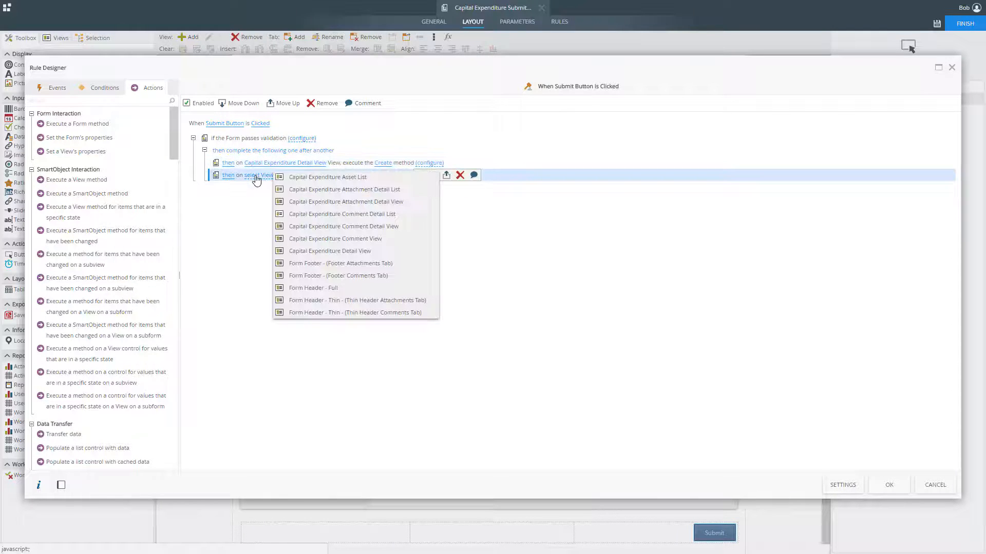
pyautogui.click(327, 176)
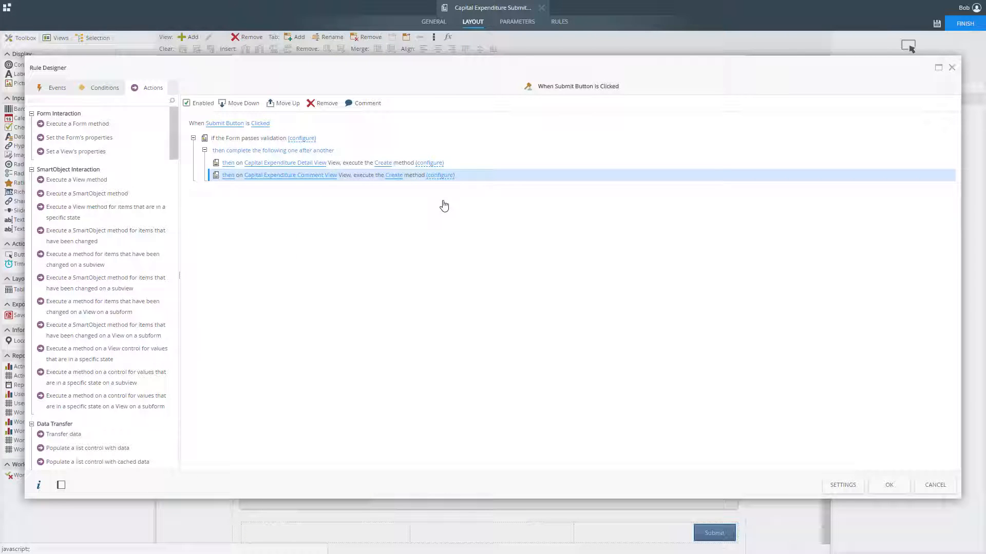
# Add a Start a Workflow action using com.K2.App CapitalExpenditure.Workflow.Approval.
pyautogui.write('start')
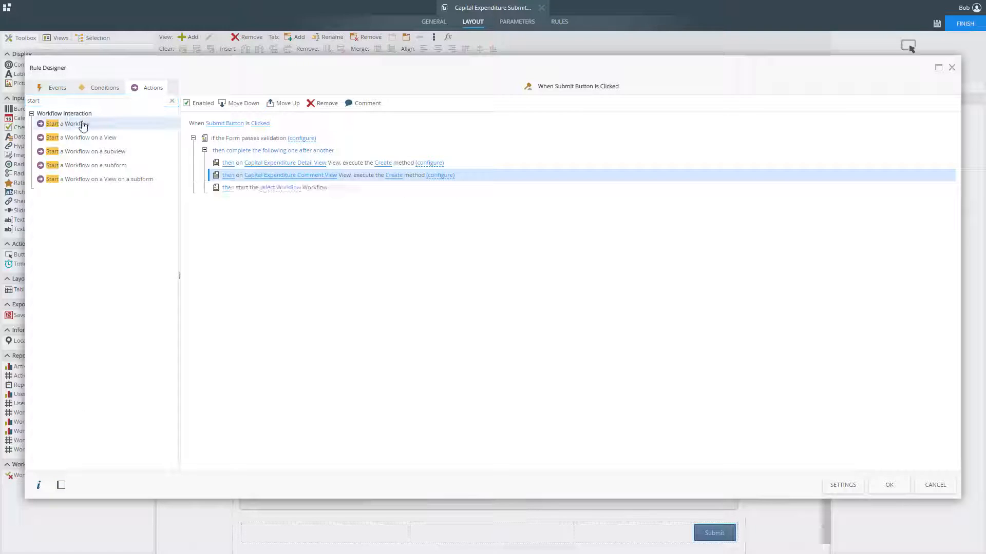
pyautogui.click(280, 187)
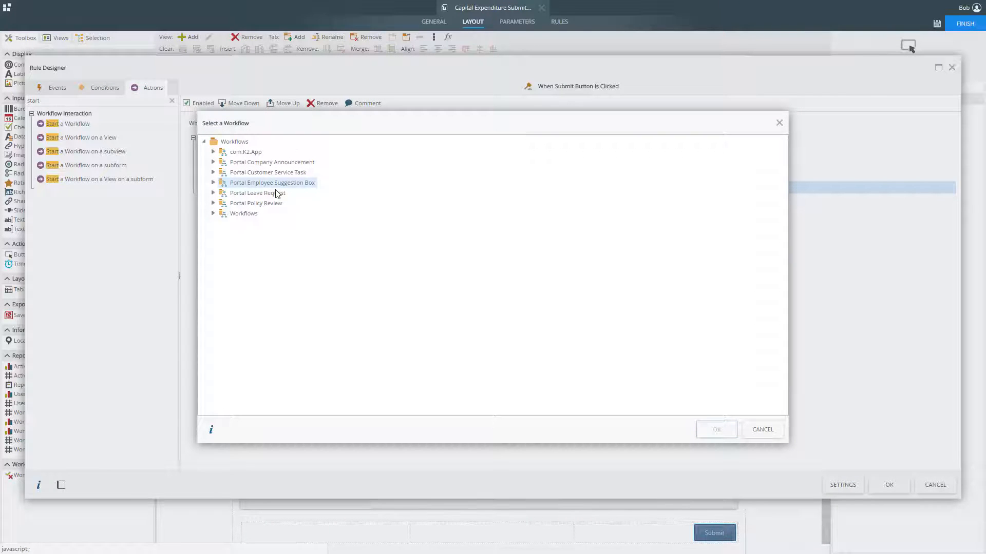
pyautogui.click(213, 155)
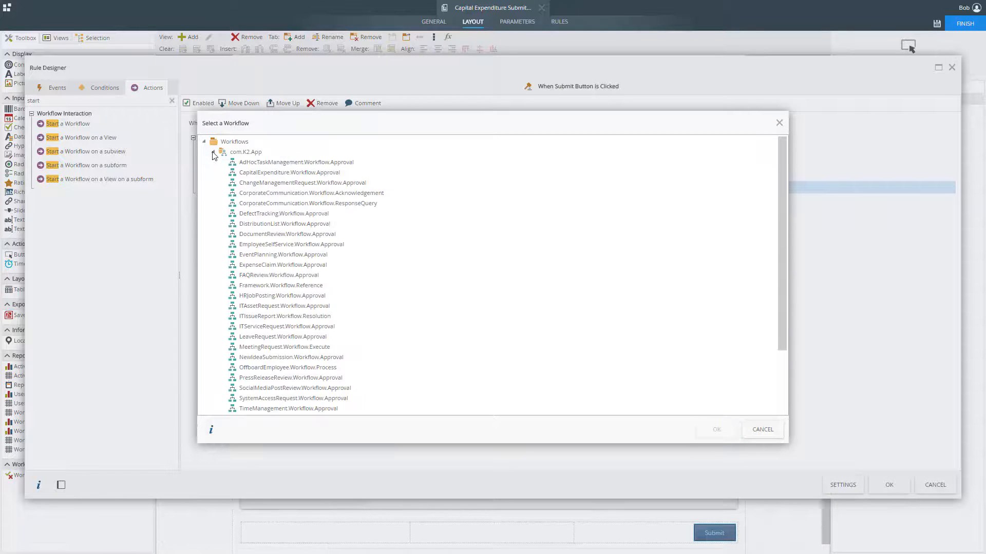
pyautogui.click(245, 152)
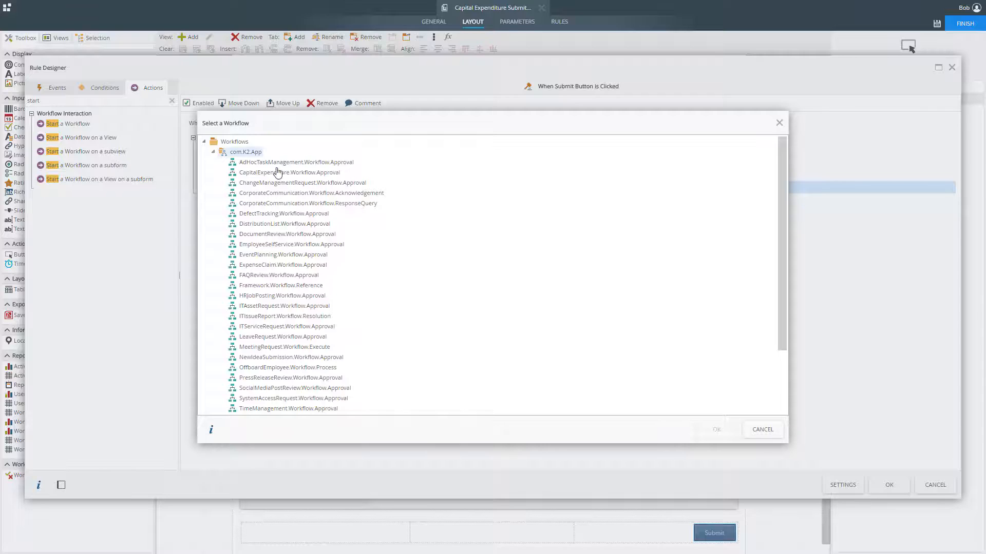